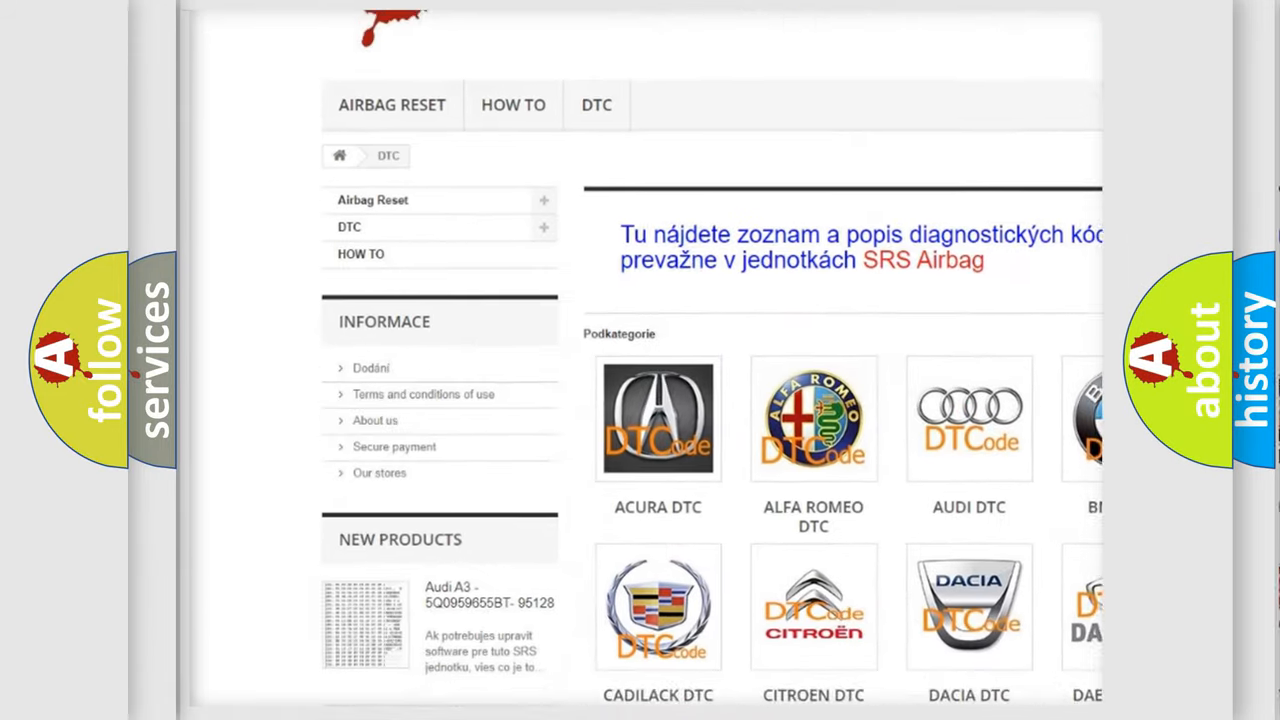
scroll(down, 3)
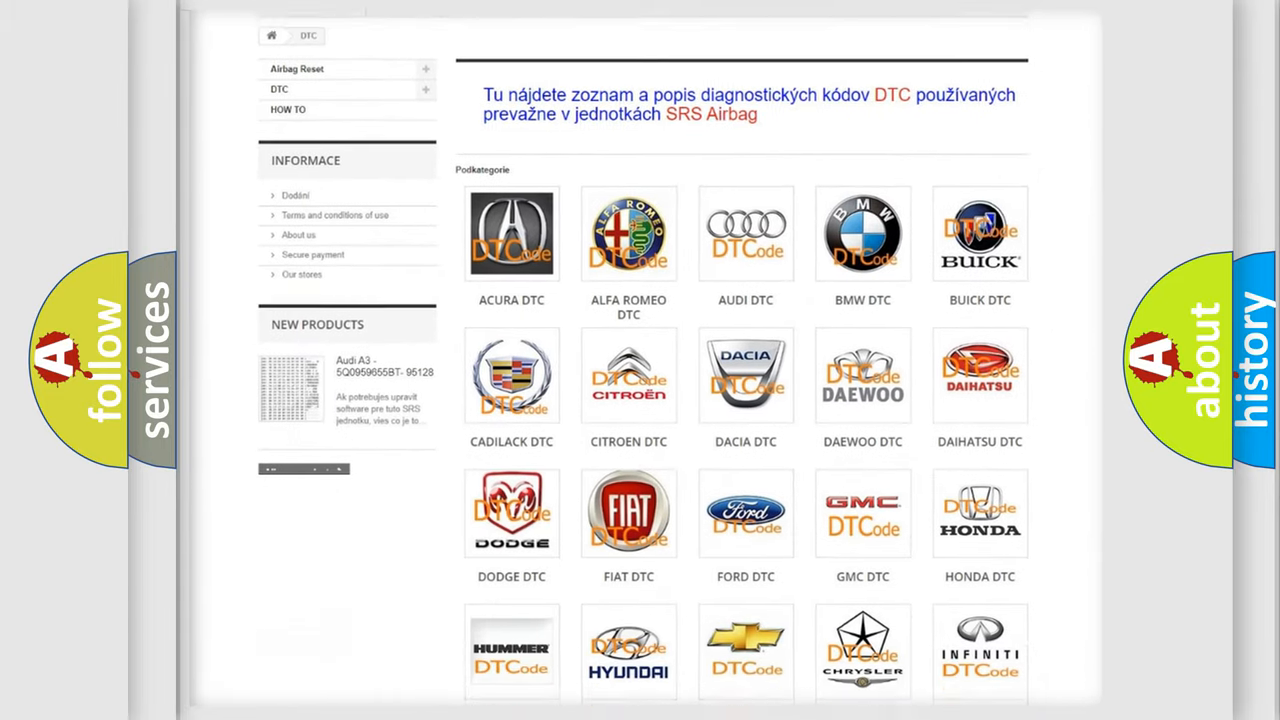
scroll(down, 3)
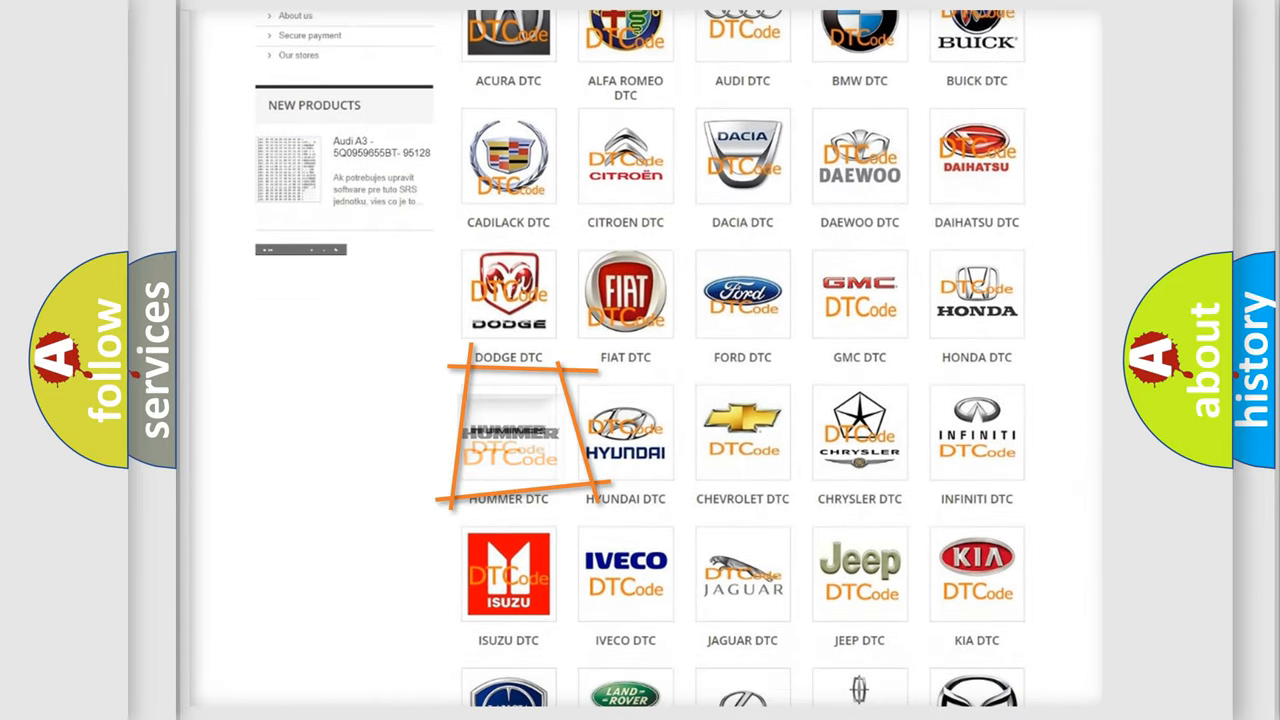